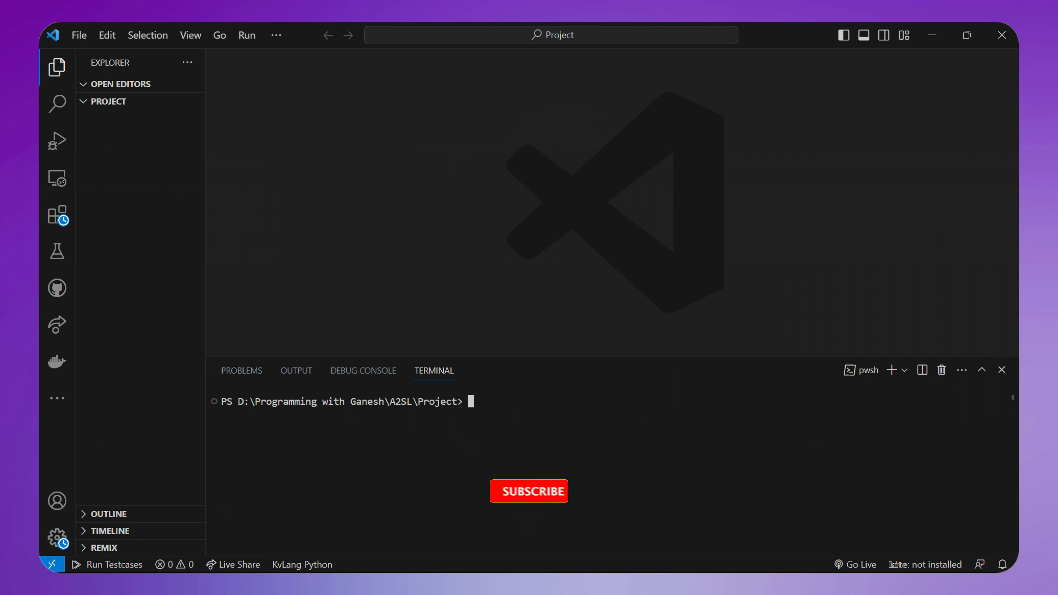
Install virtualenvwrapper-win with pip and create the fastapi-env virtual environment with python -m venv
{"action": "left_click", "coordinate": [530, 491]}
{"action": "type", "text": "pip install virt"}
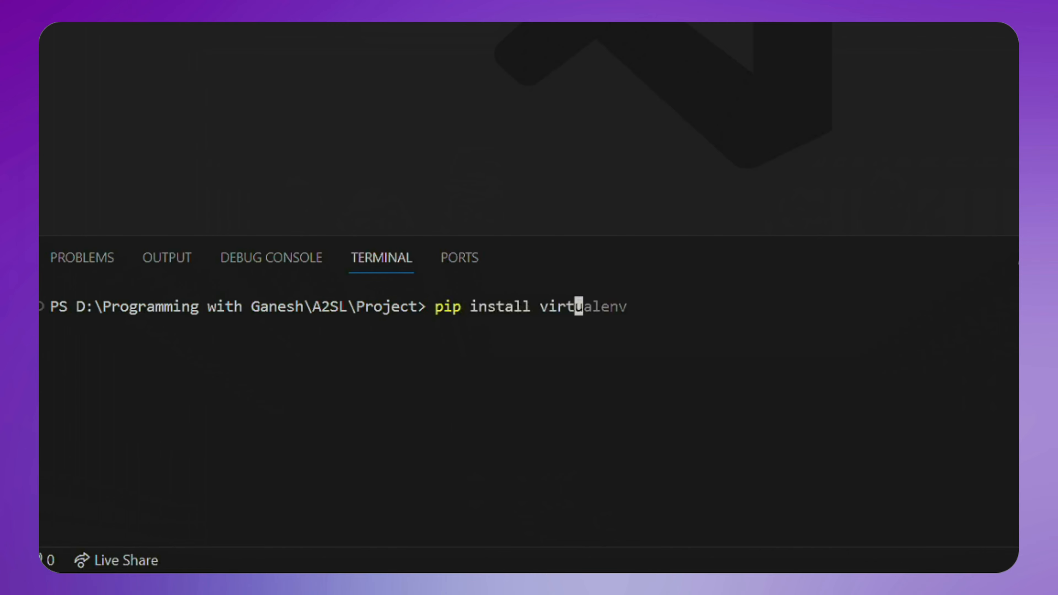
{"action": "type", "text": "wrapper-win"}
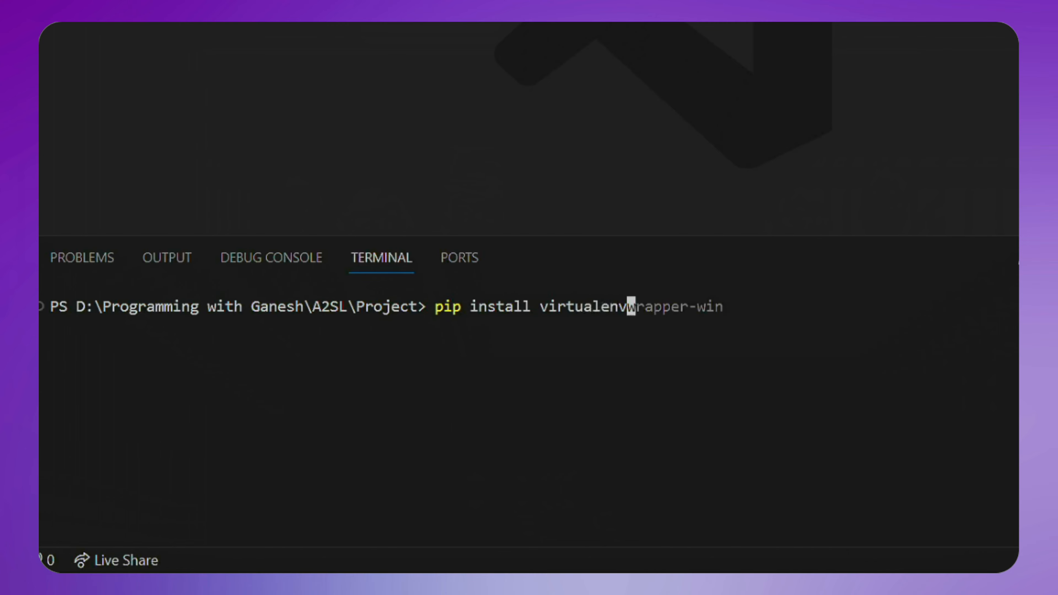
{"action": "key", "text": "Enter"}
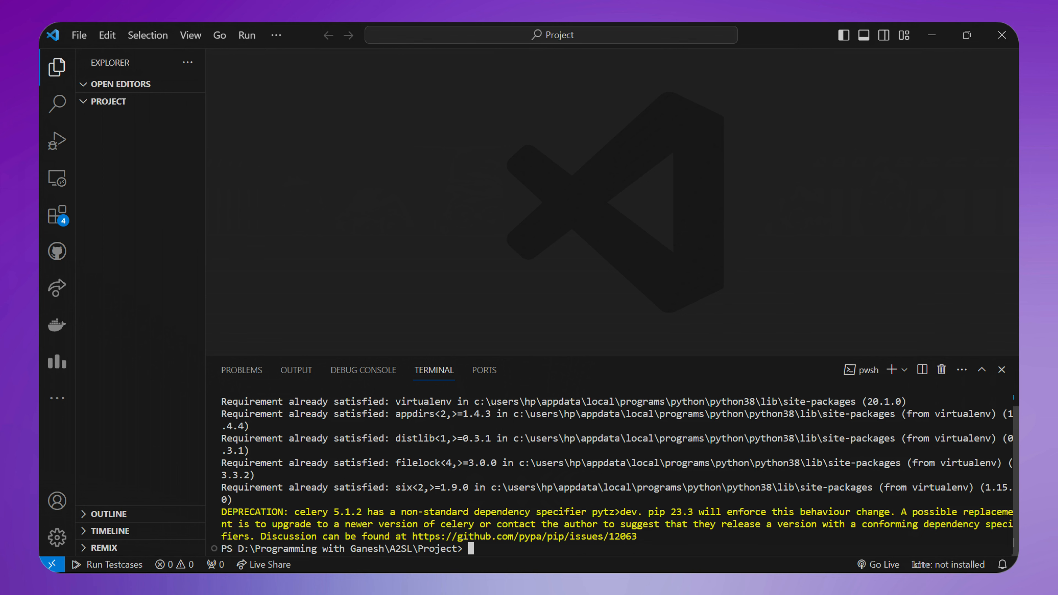
{"action": "type", "text": "python -m venv fastapi-env"}
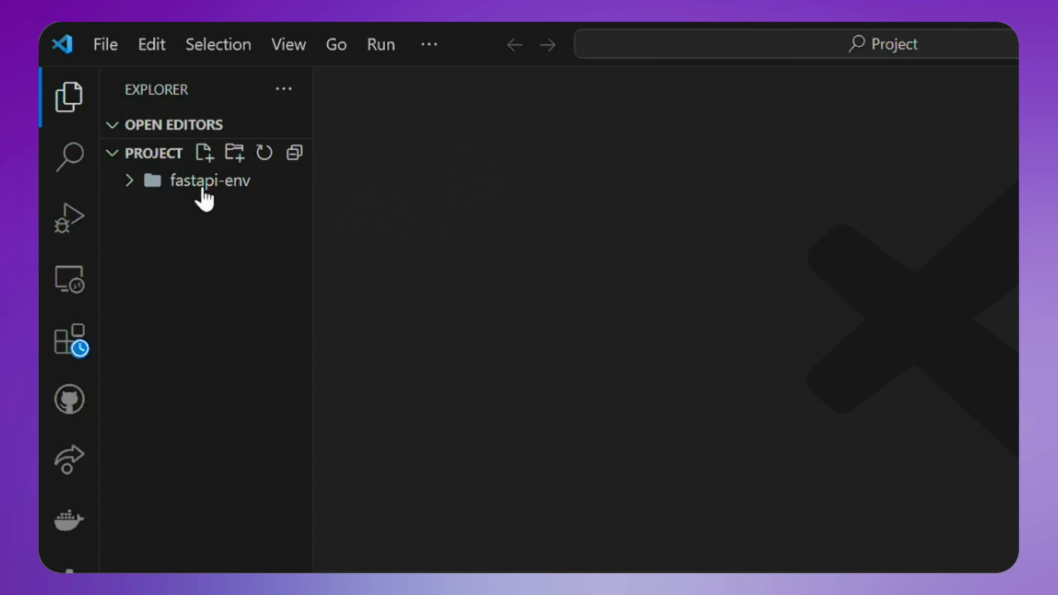
Create a new main.py file in the Project folder from the Explorer
{"action": "left_click", "coordinate": [215, 164]}
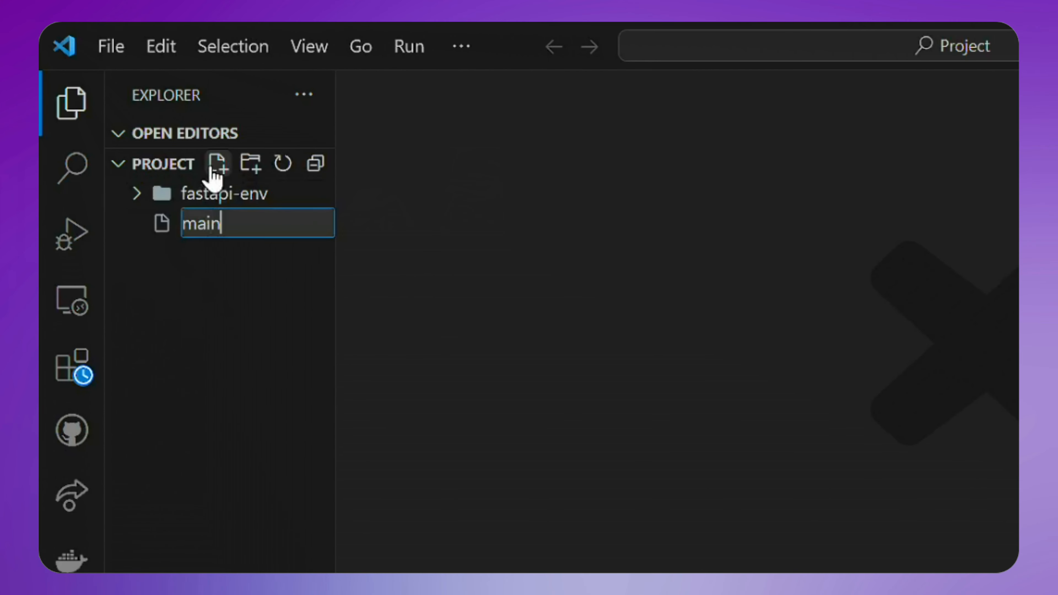
{"action": "key", "text": "Enter"}
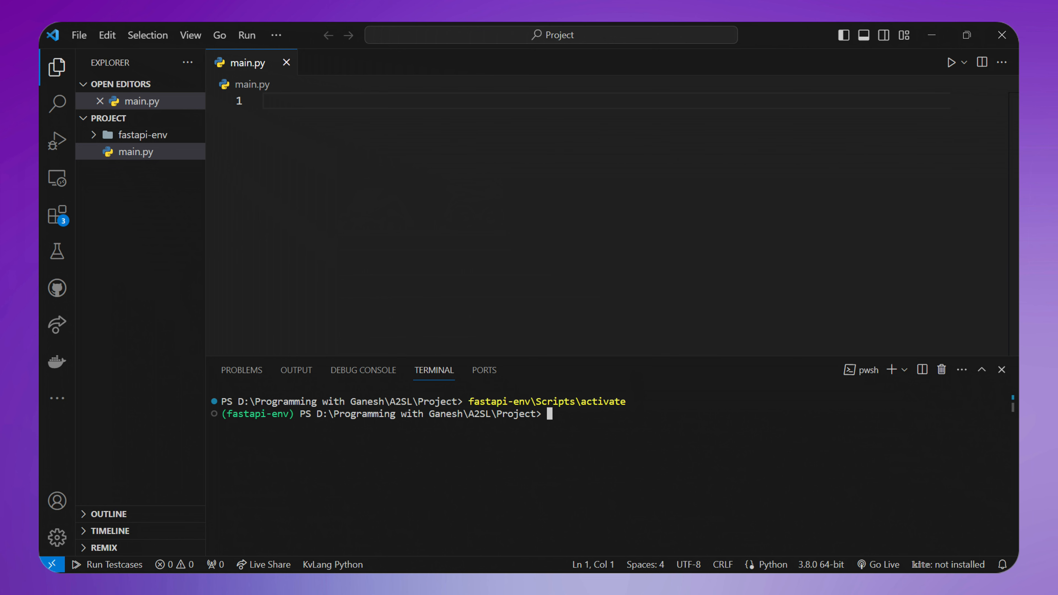
Run pip install for fastapi, pydantic and nltk in the activated environment
{"action": "type", "text": "pip install fastaip"}
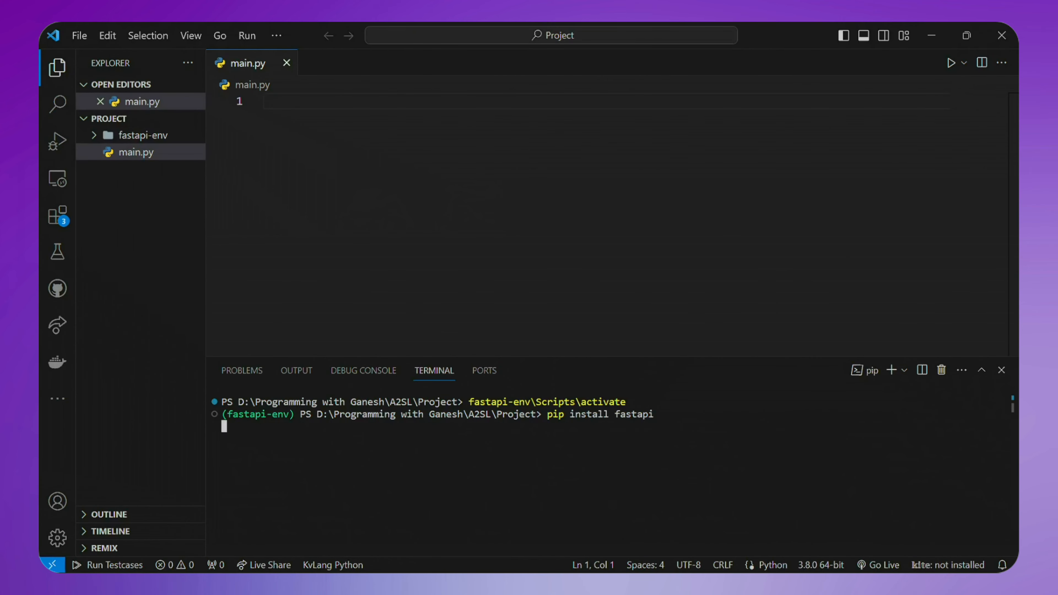
{"action": "key", "text": "Enter"}
{"action": "type", "text": "pip install"}
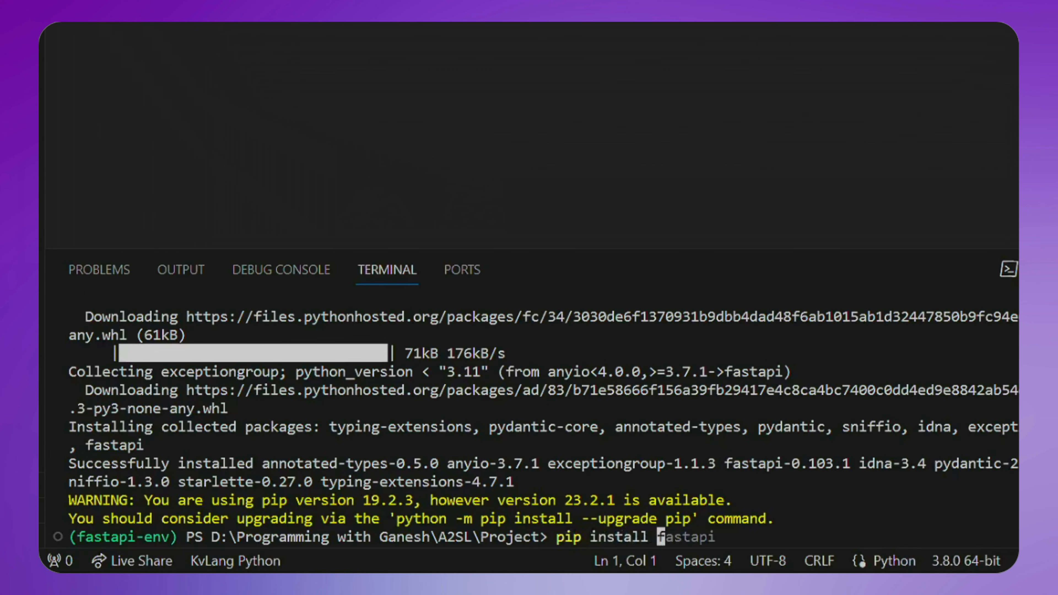
{"action": "type", "text": "pyda"}
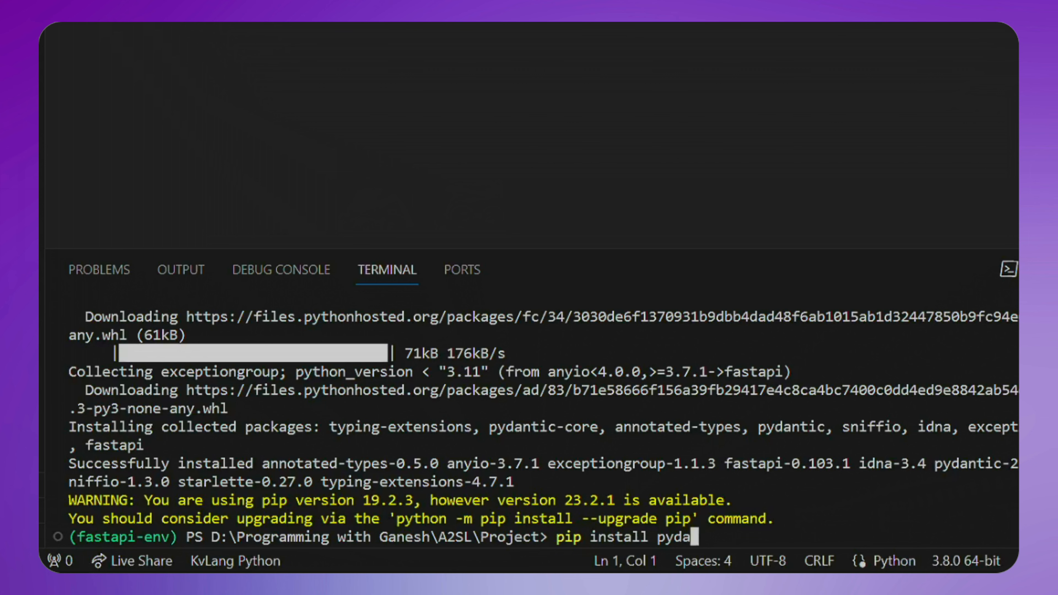
{"action": "type", "text": "ntic"}
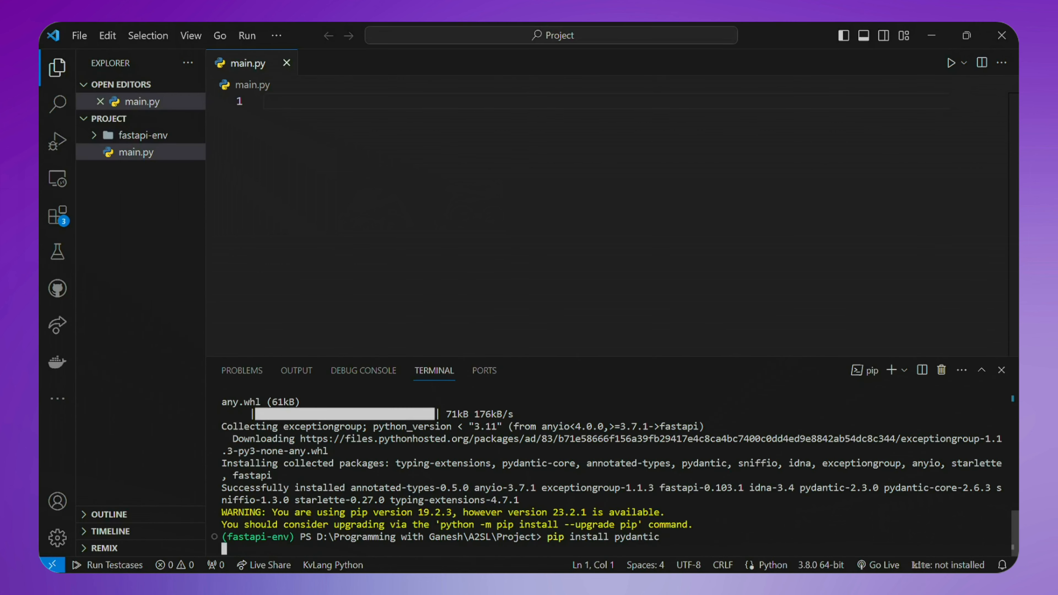
{"action": "key", "text": "Enter"}
{"action": "type", "text": "pip install"}
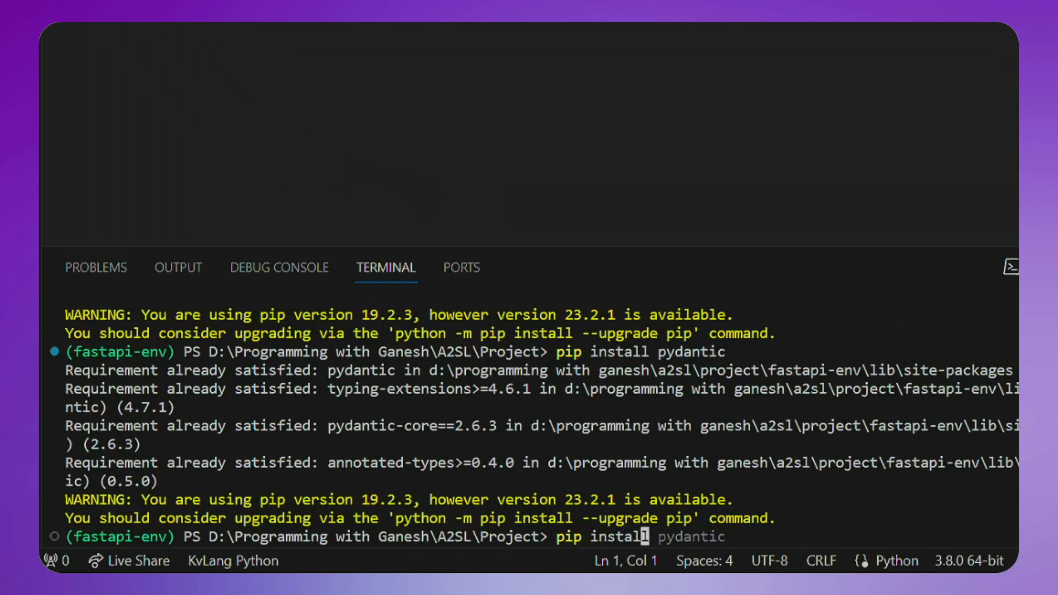
{"action": "type", "text": "nltk"}
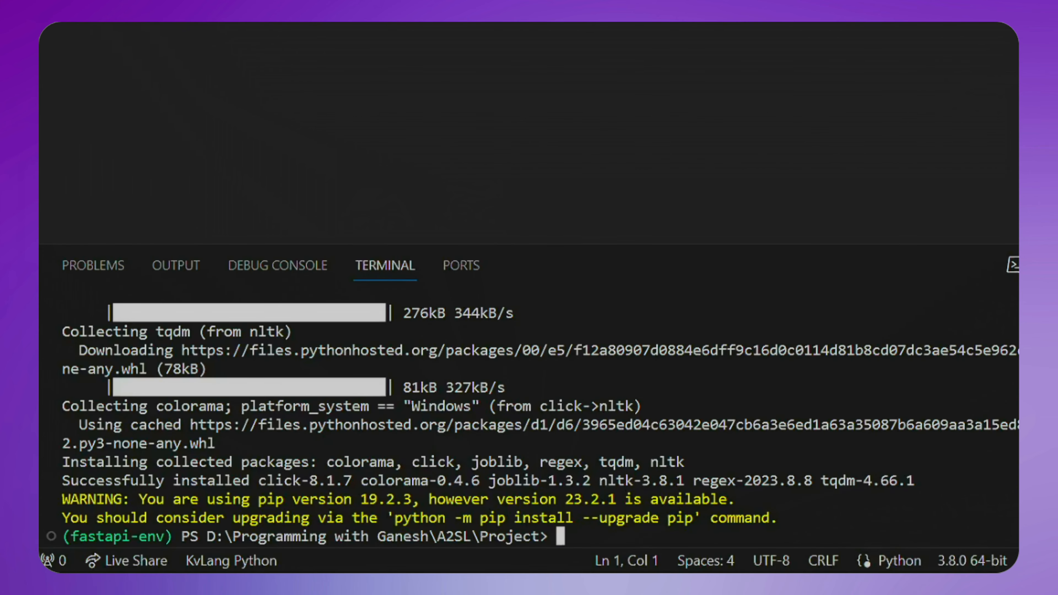
{"action": "type", "text": "pip install nltk"}
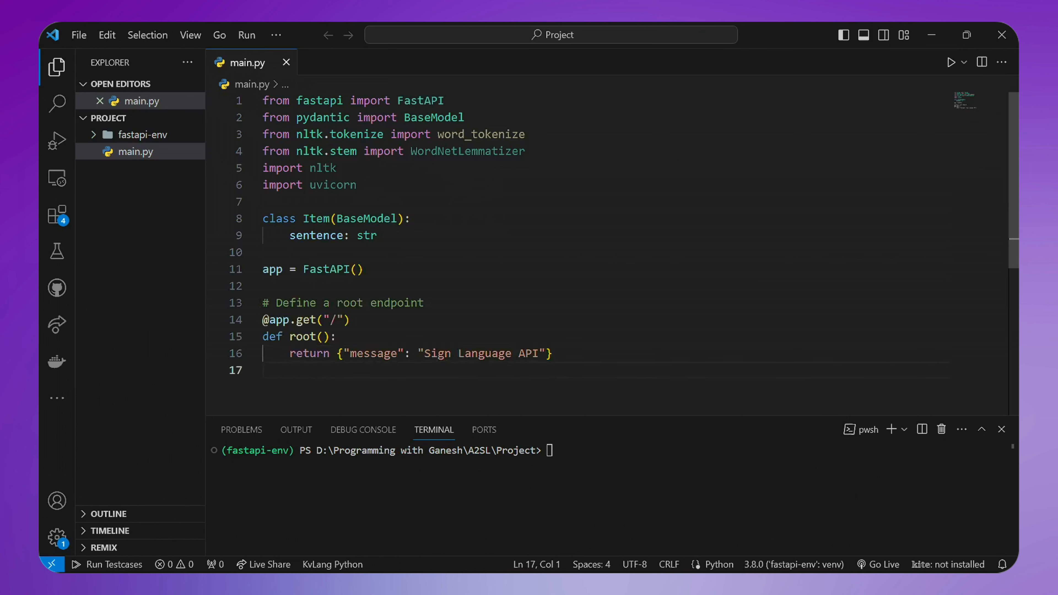
Add blank lines below the root endpoint to make room for the next endpoint
{"action": "key", "text": "Enter"}
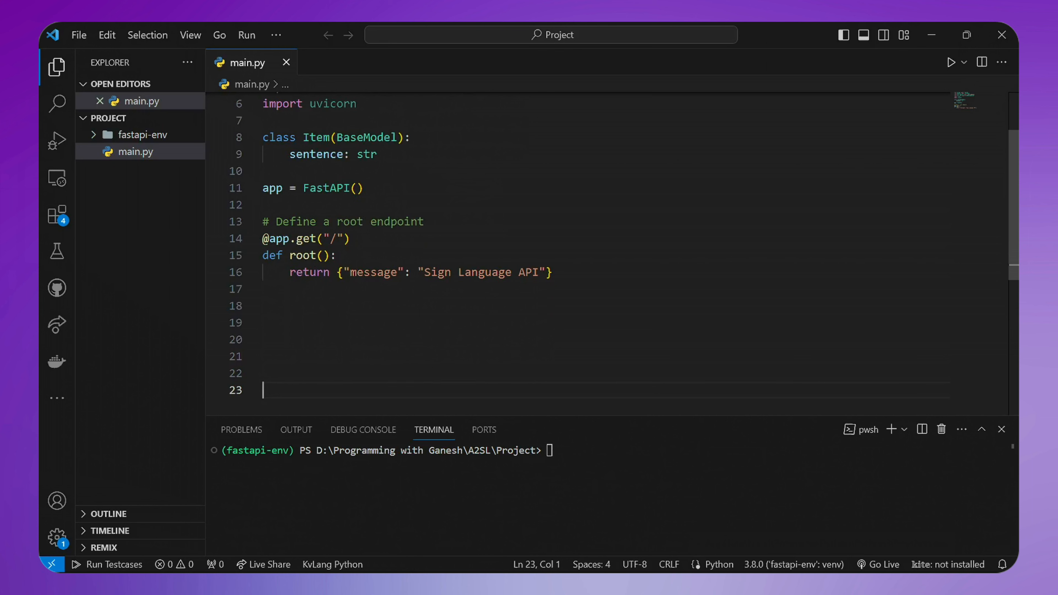
{"action": "mouse_move", "coordinate": [675, 417]}
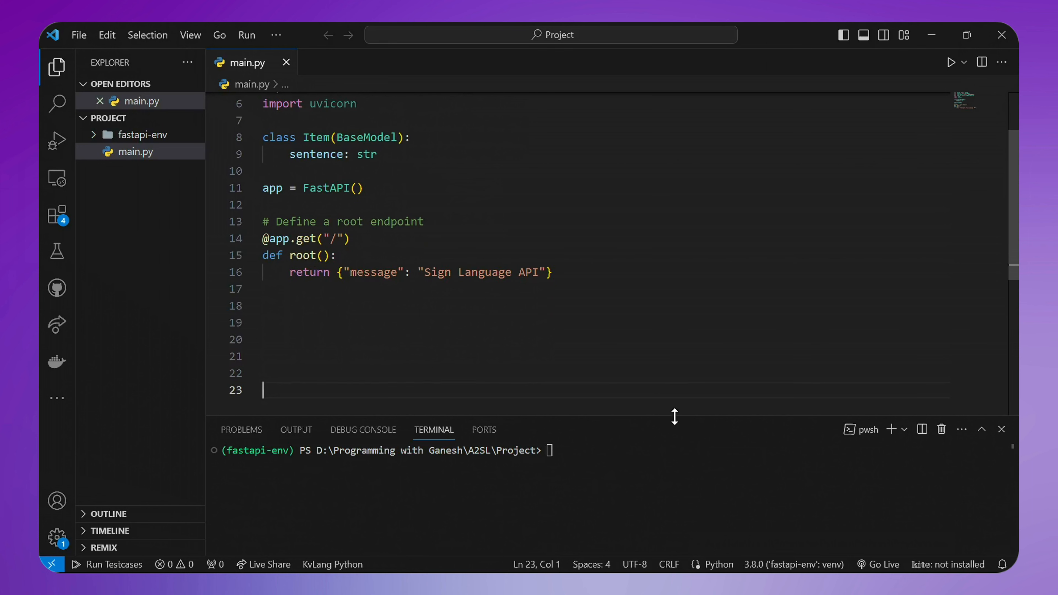
Write the POST /a2sl endpoint reading Item.sentence into text and lowercasing it
{"action": "scroll", "scroll_direction": "down", "scroll_amount": 3}
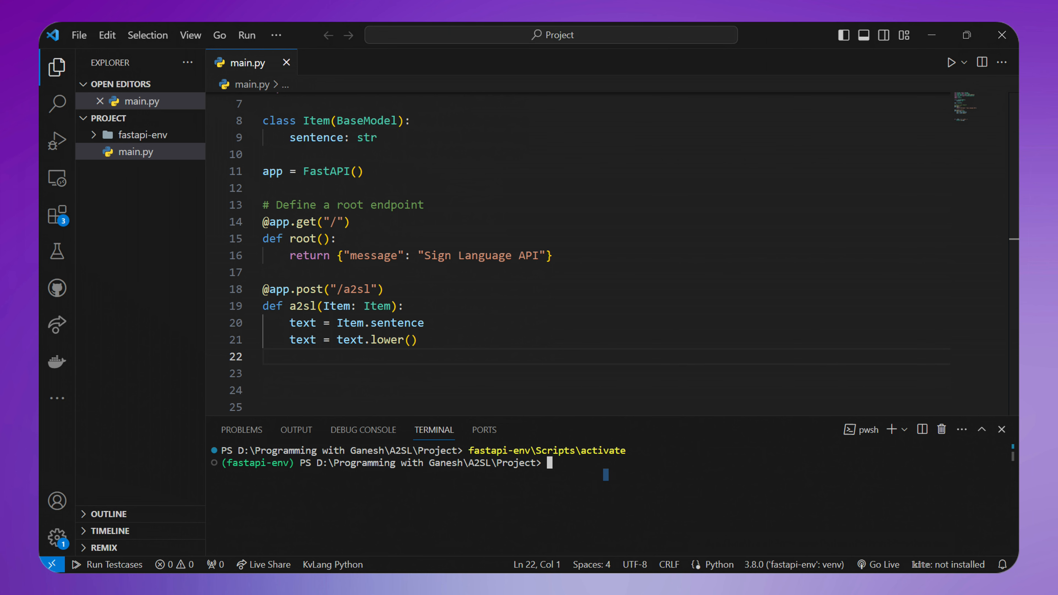
Write the tokenizing comment, stop_words list and WordNetLemmatizer loop building filtered_text
{"action": "type", "text": "# Tokenize the input text into words"}
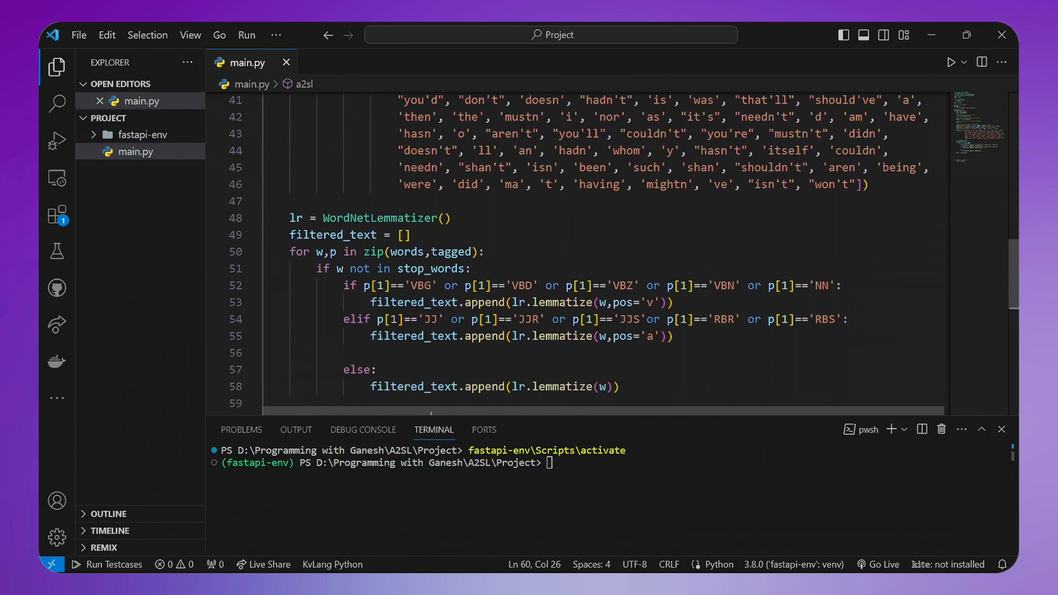
Assign filtered_text to words and replace every 'I' with 'Me' through a temp list
{"action": "type", "text": "words = filtered_text"}
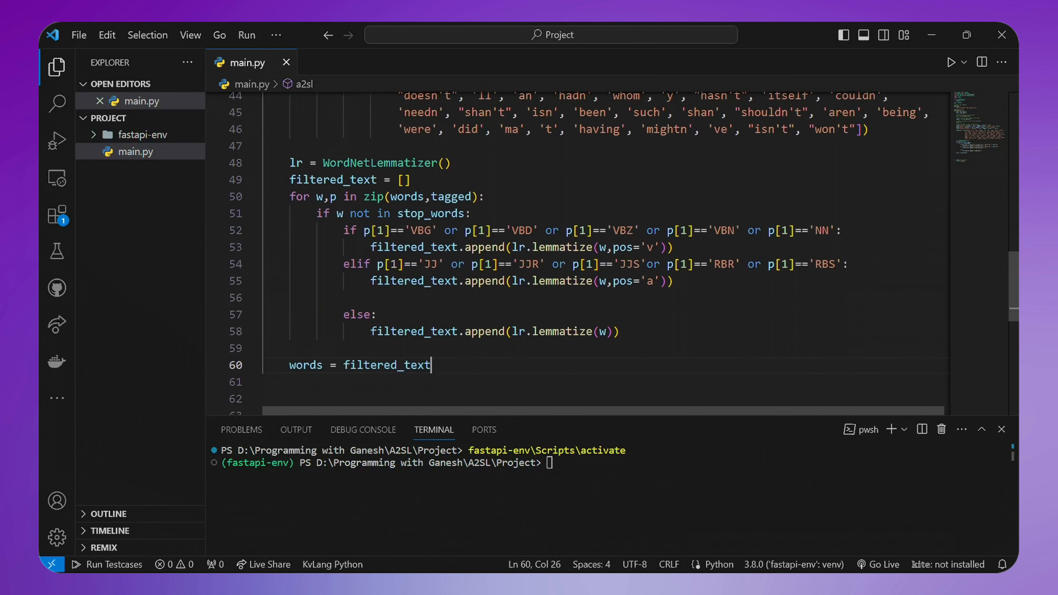
{"action": "scroll", "scroll_direction": "down", "scroll_amount": 3}
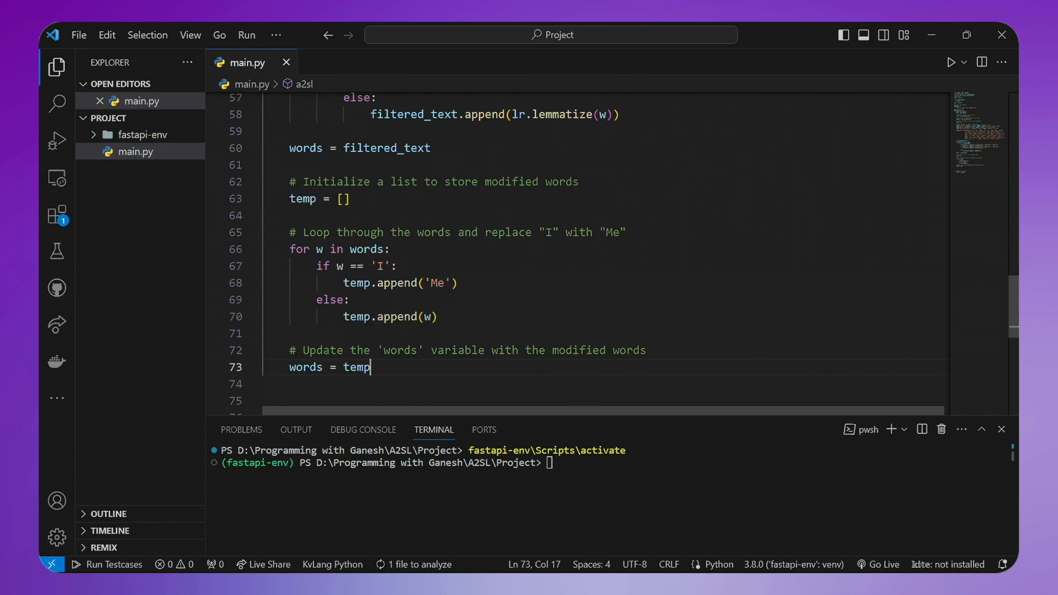
Write the probable_tense detection prepending Before, Will or Now and the loop lowercasing each word
{"action": "scroll", "scroll_direction": "down", "scroll_amount": 3}
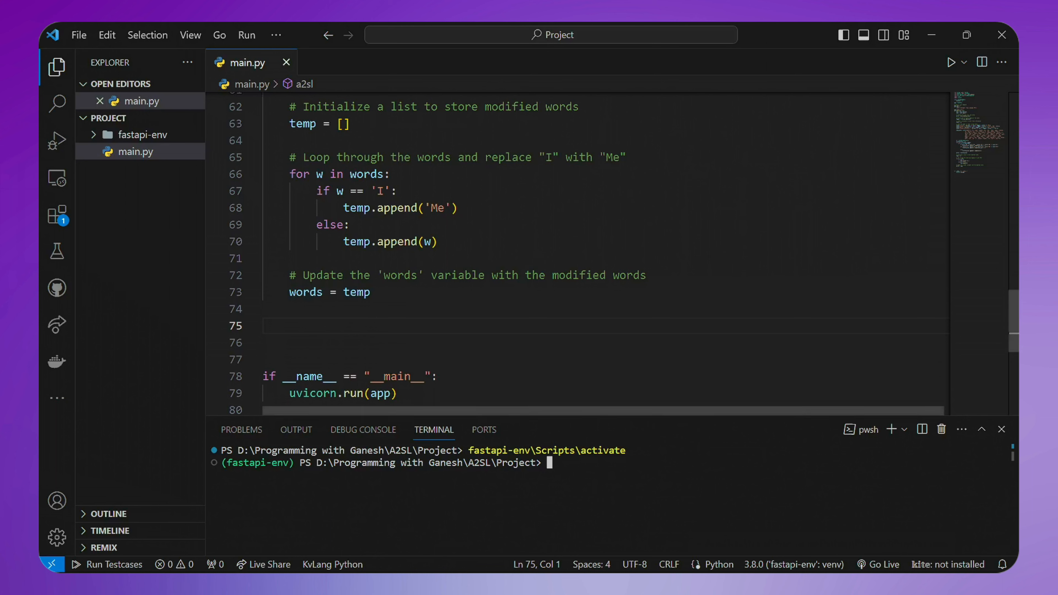
{"action": "scroll", "scroll_direction": "down", "scroll_amount": 3}
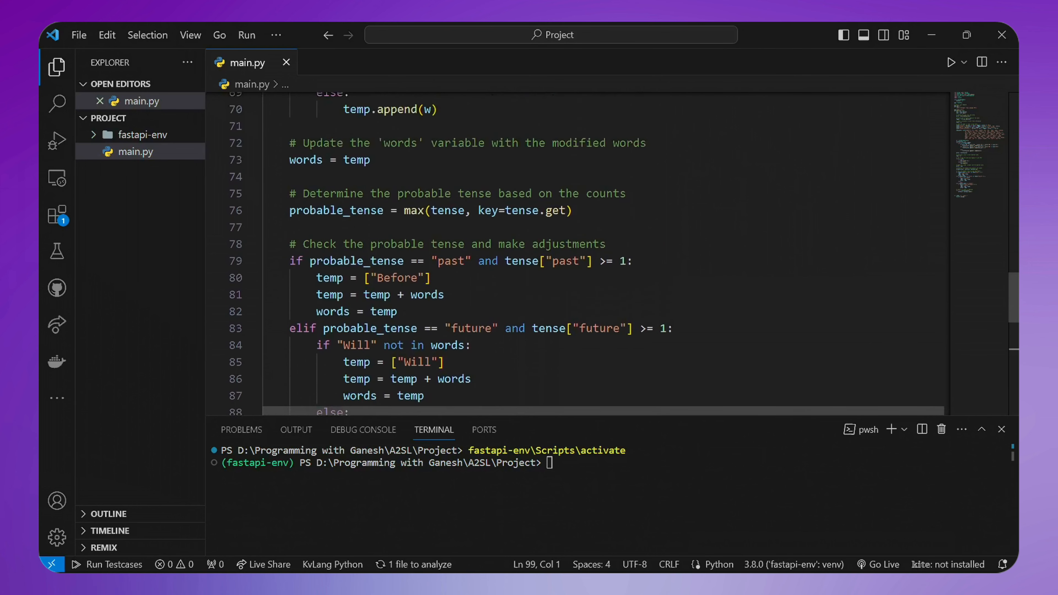
{"action": "scroll", "scroll_direction": "down", "scroll_amount": 3}
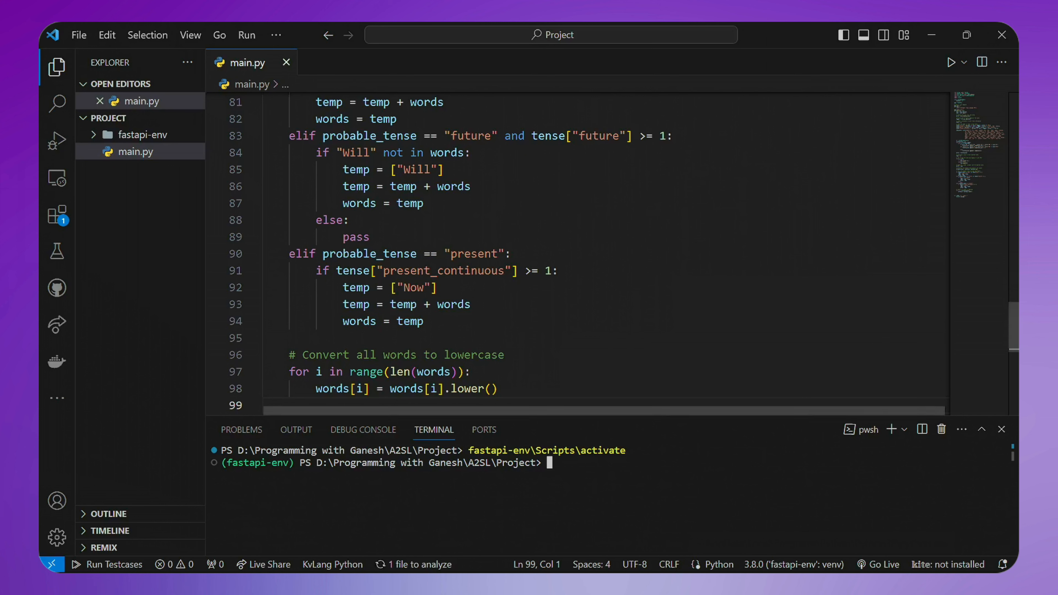
{"action": "scroll", "scroll_direction": "down", "scroll_amount": 3}
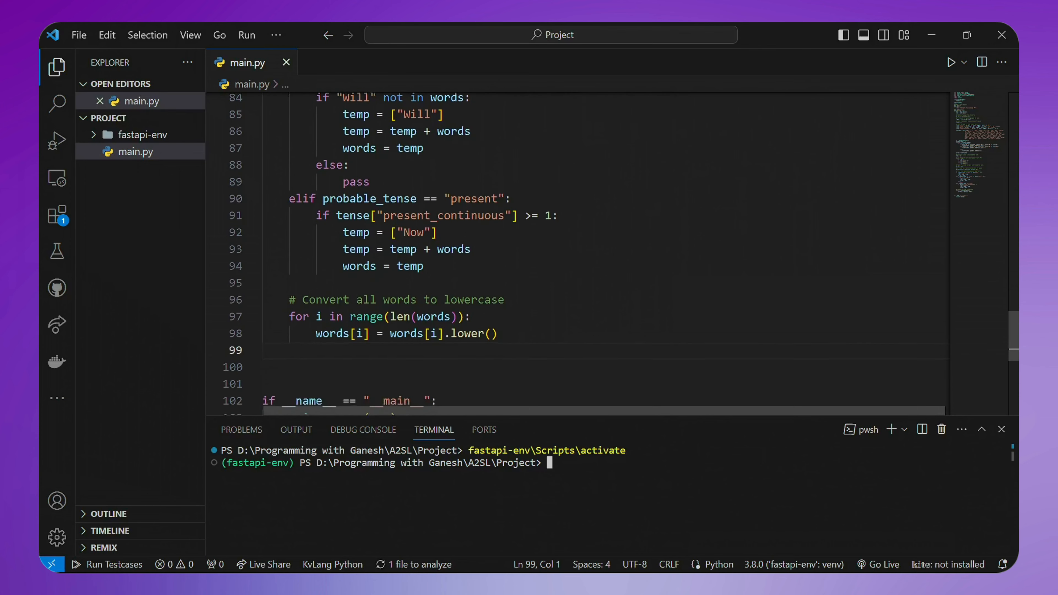
Add the videos list of available sign-language animation words, from digits through 'z'
{"action": "scroll", "scroll_direction": "down", "scroll_amount": 3}
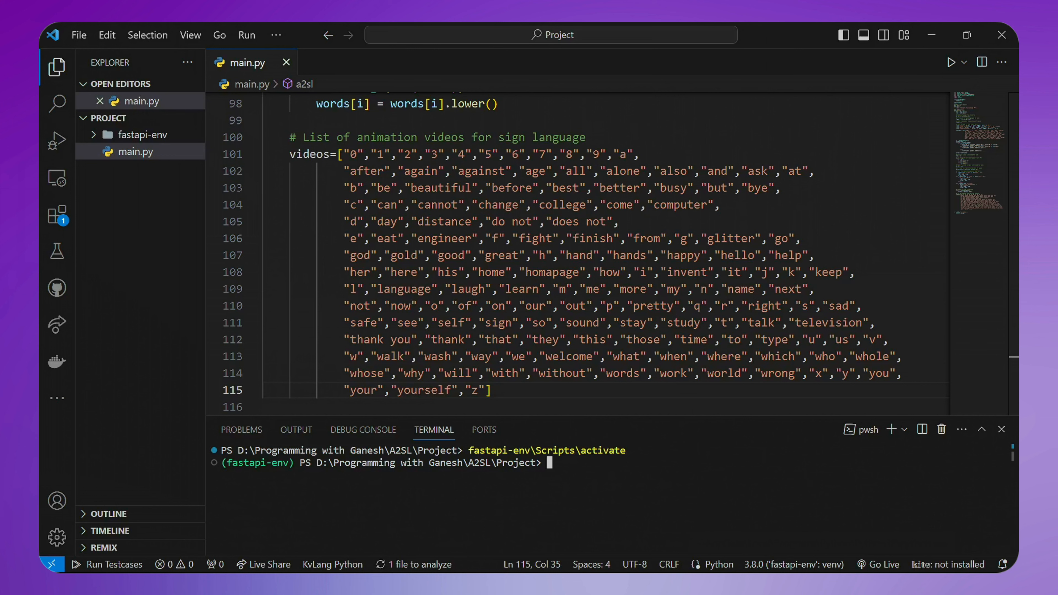
{"action": "scroll", "scroll_direction": "down", "scroll_amount": 3}
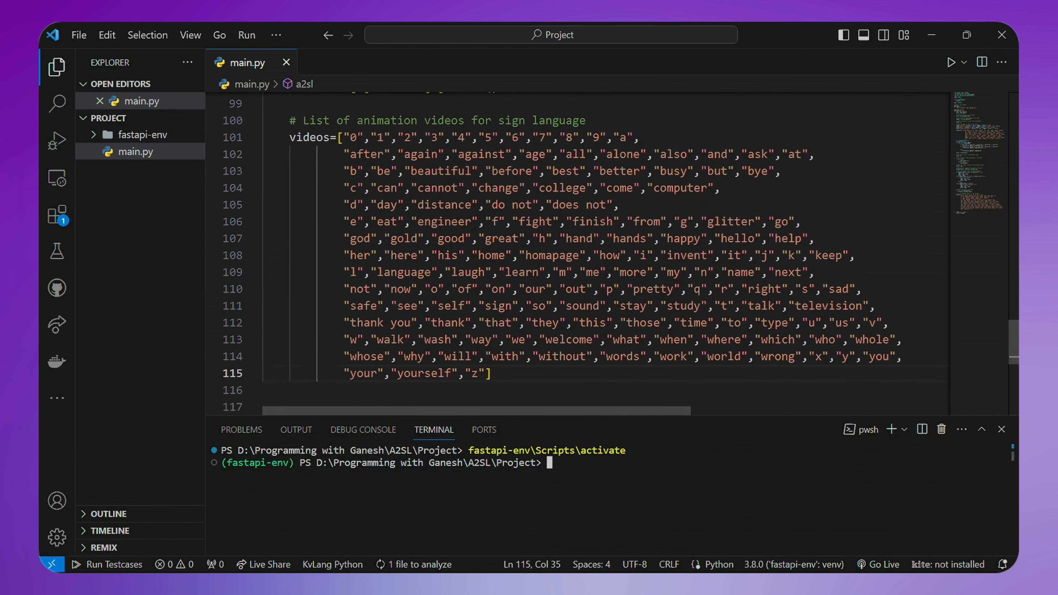
{"action": "scroll", "scroll_direction": "down", "scroll_amount": 3}
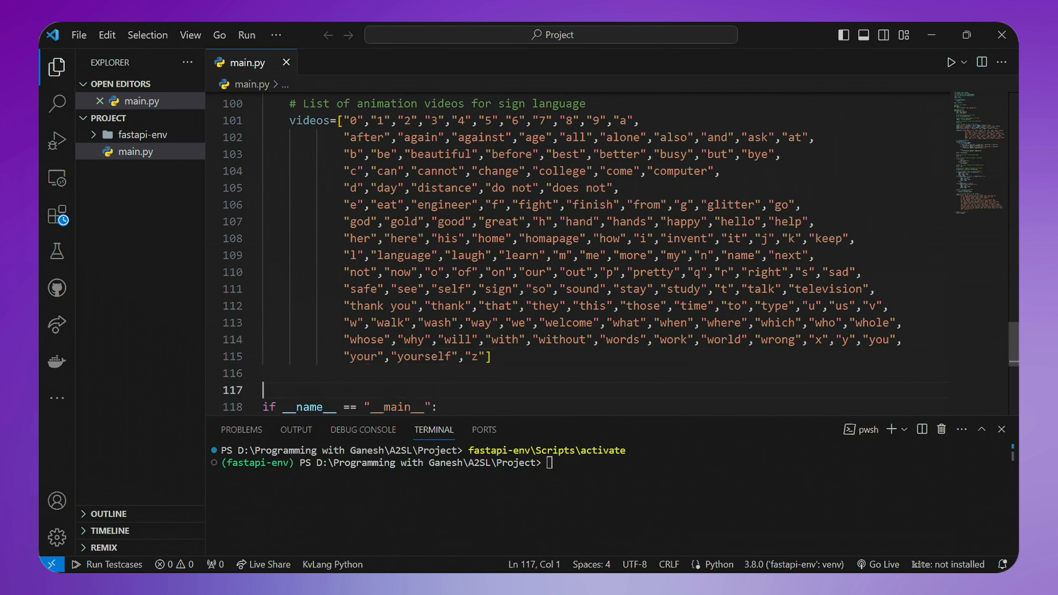
Scroll through the letter-splitting and title-casing code that returns the final words
{"action": "scroll", "scroll_direction": "down", "scroll_amount": 3}
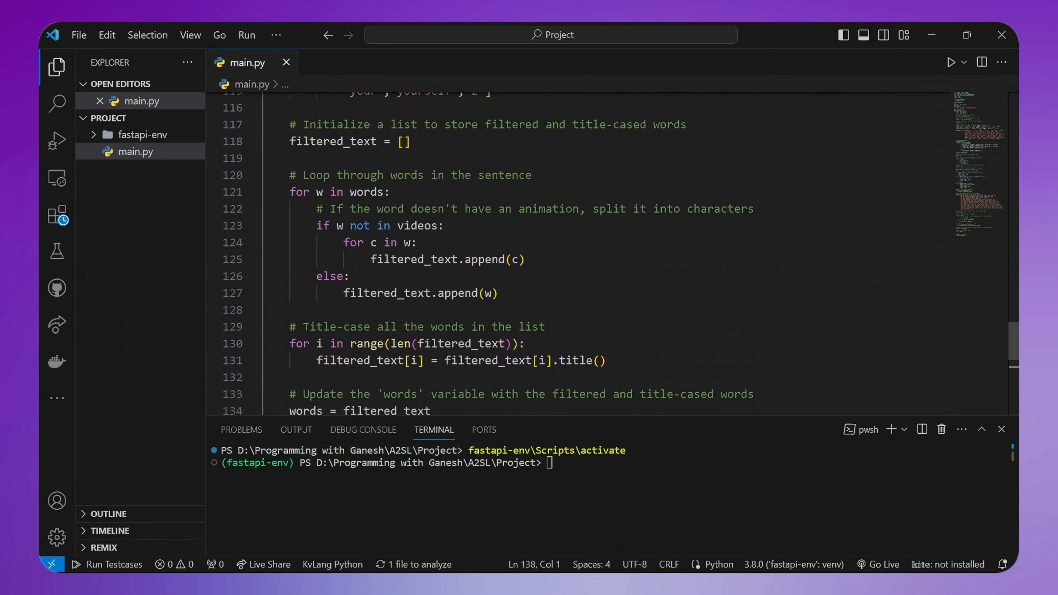
{"action": "scroll", "scroll_direction": "down", "scroll_amount": 3}
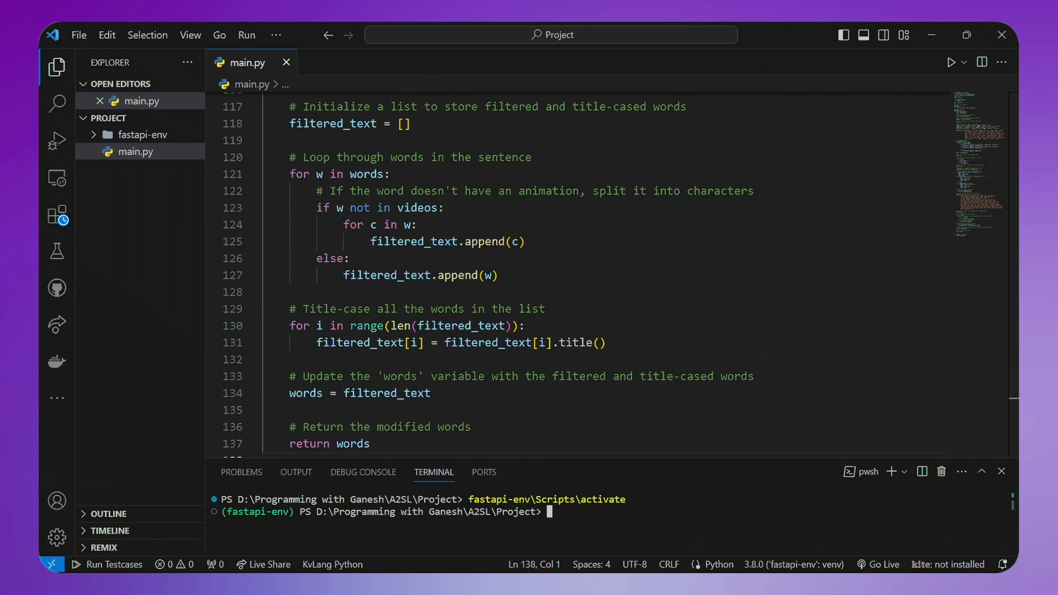
{"action": "scroll", "scroll_direction": "down", "scroll_amount": 3}
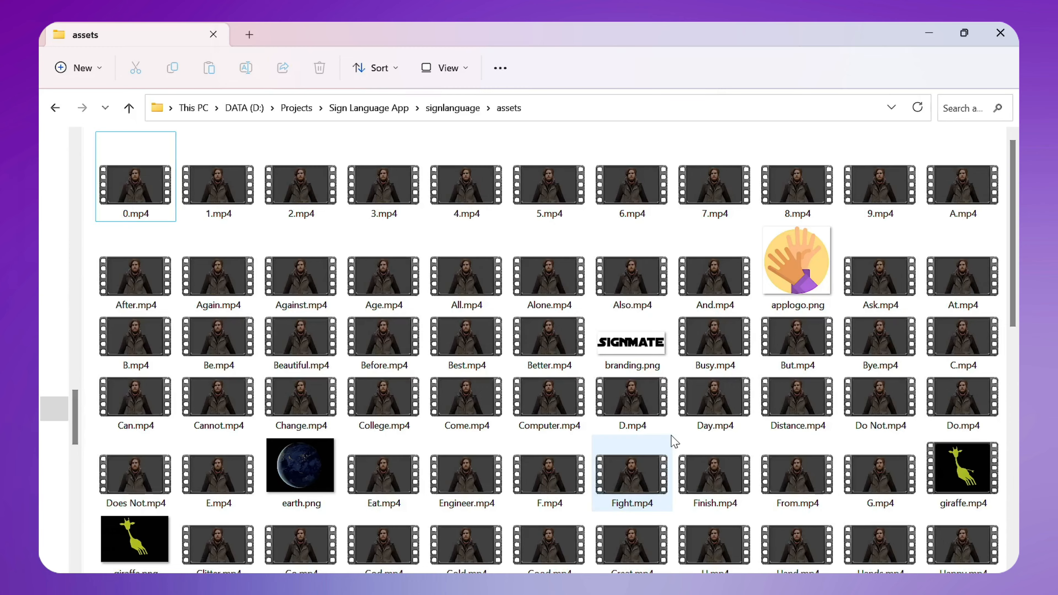
{"action": "scroll", "scroll_direction": "down", "scroll_amount": 3}
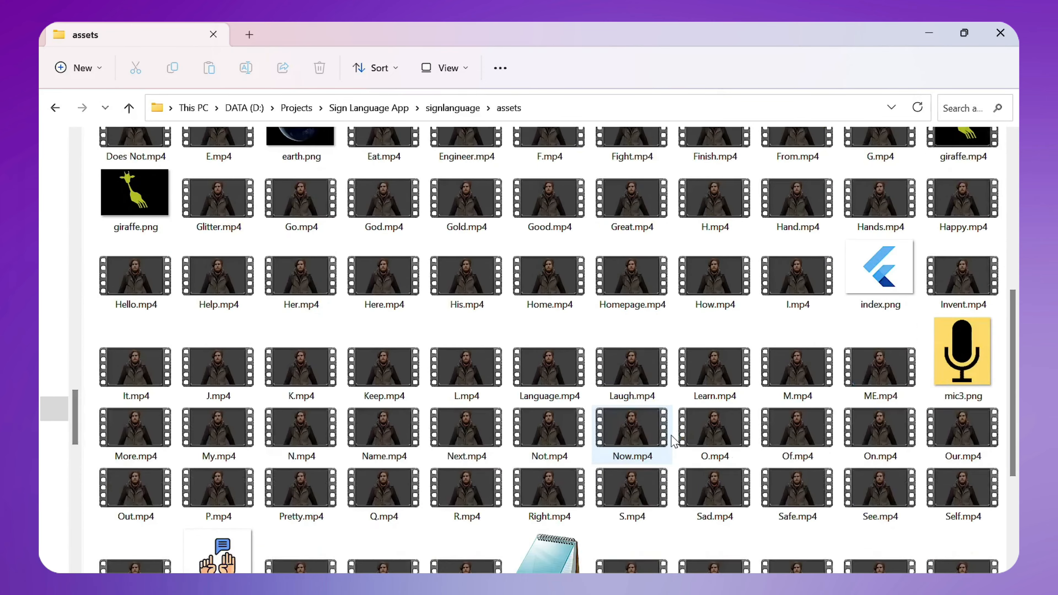
{"action": "scroll", "scroll_direction": "down", "scroll_amount": 3}
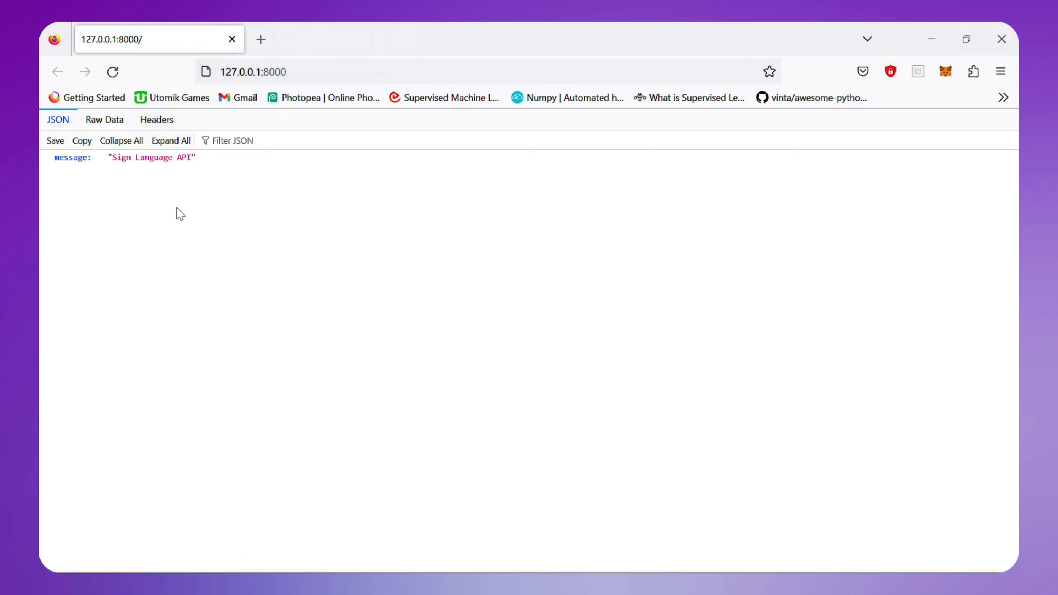
{"action": "mouse_move", "coordinate": [295, 181]}
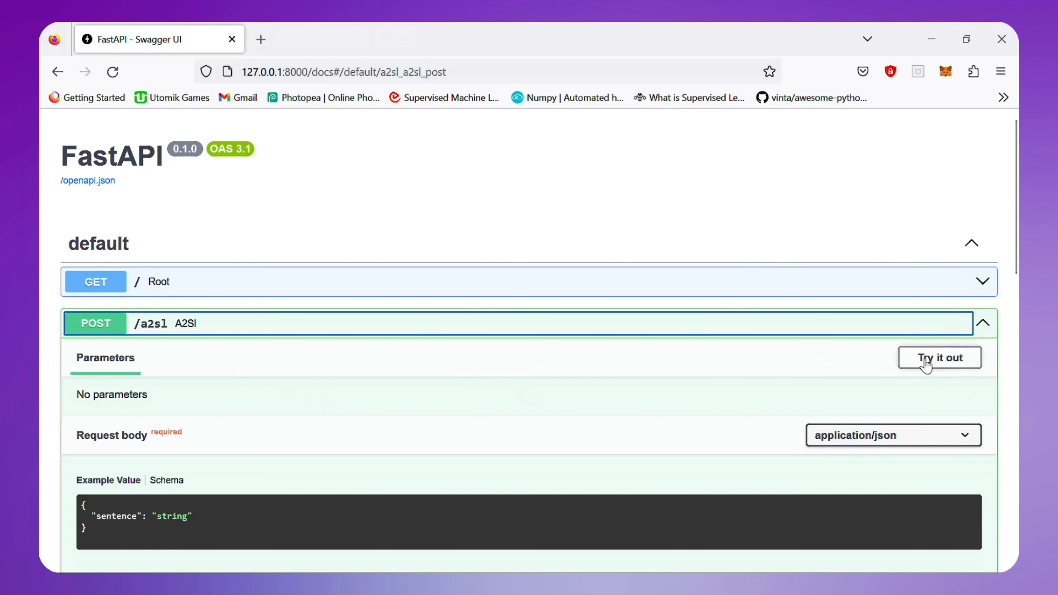
Enter "Hello How are you" as the request body sentence and execute the /a2sl request
{"action": "left_click", "coordinate": [941, 358]}
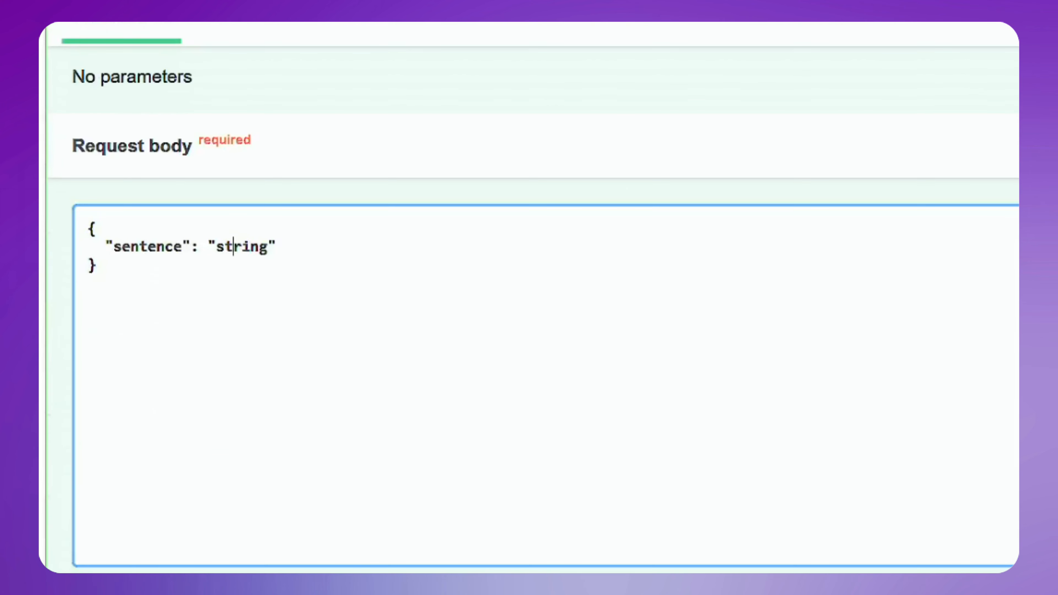
{"action": "type", "text": "Hello"}
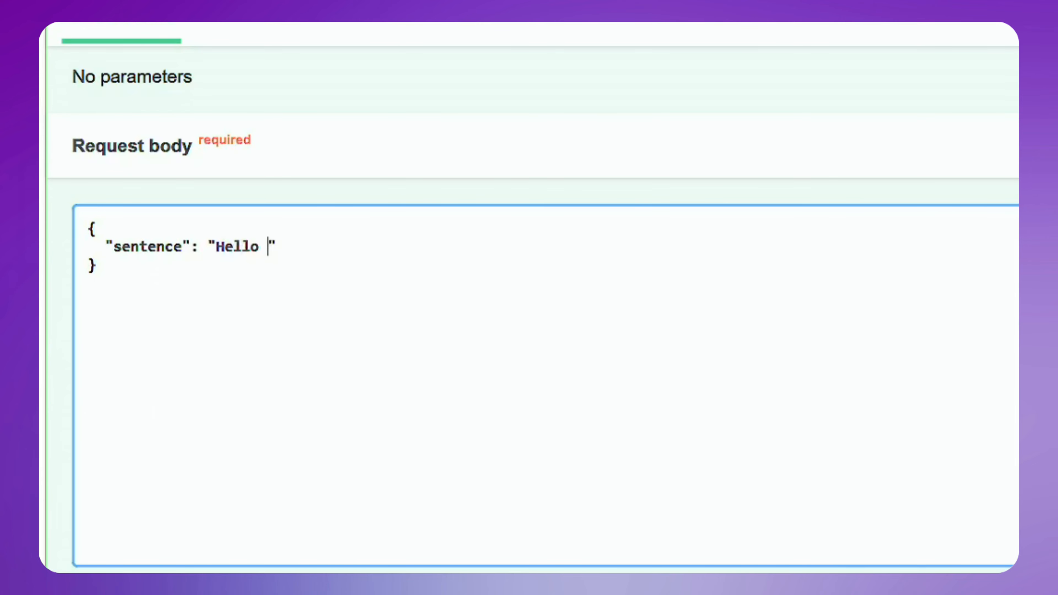
{"action": "type", "text": "How are you"}
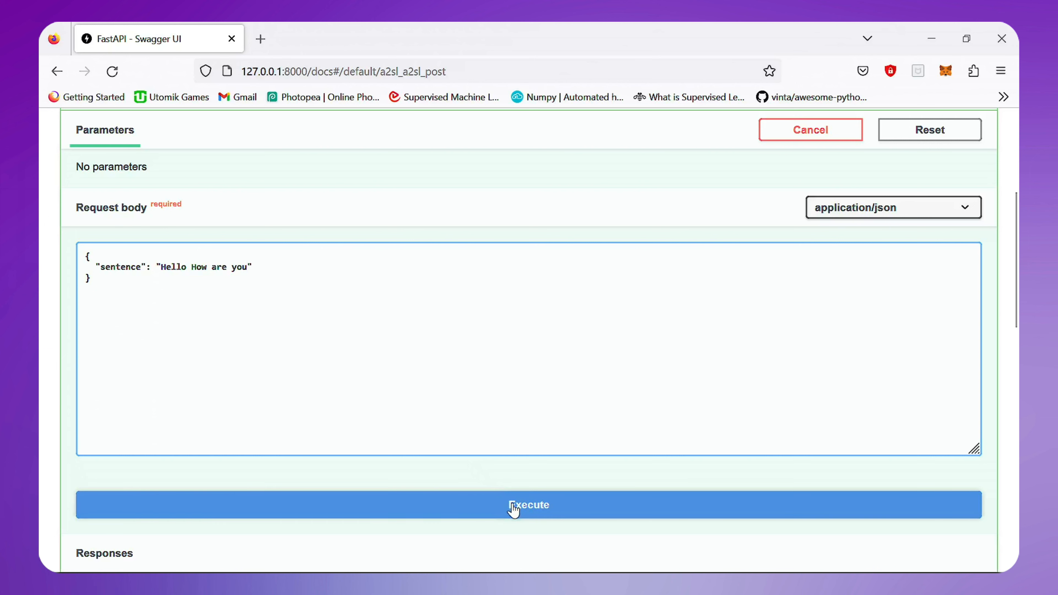
{"action": "left_click", "coordinate": [516, 509]}
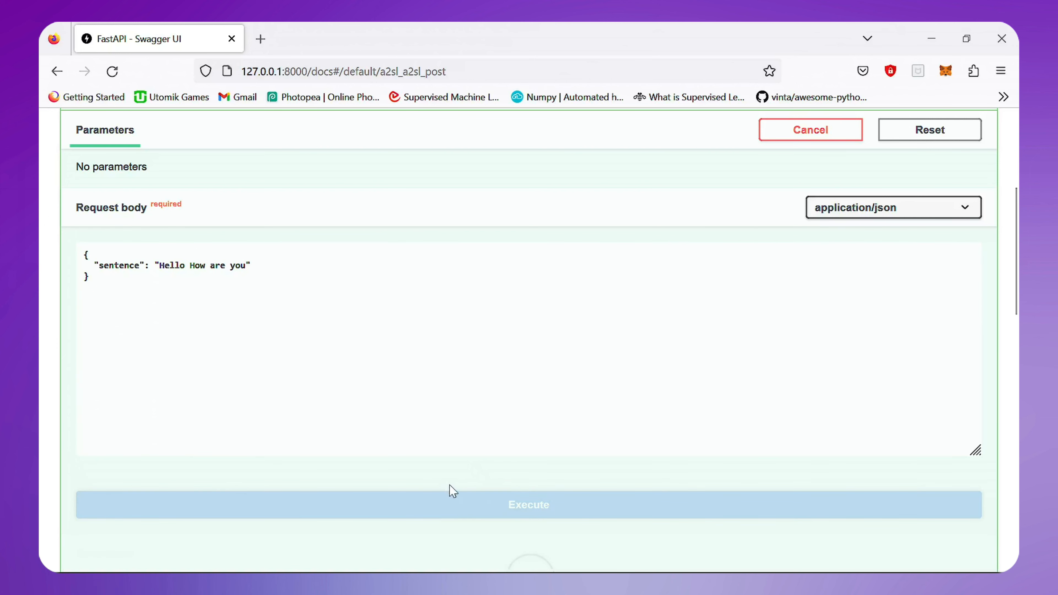
{"action": "mouse_move", "coordinate": [453, 493]}
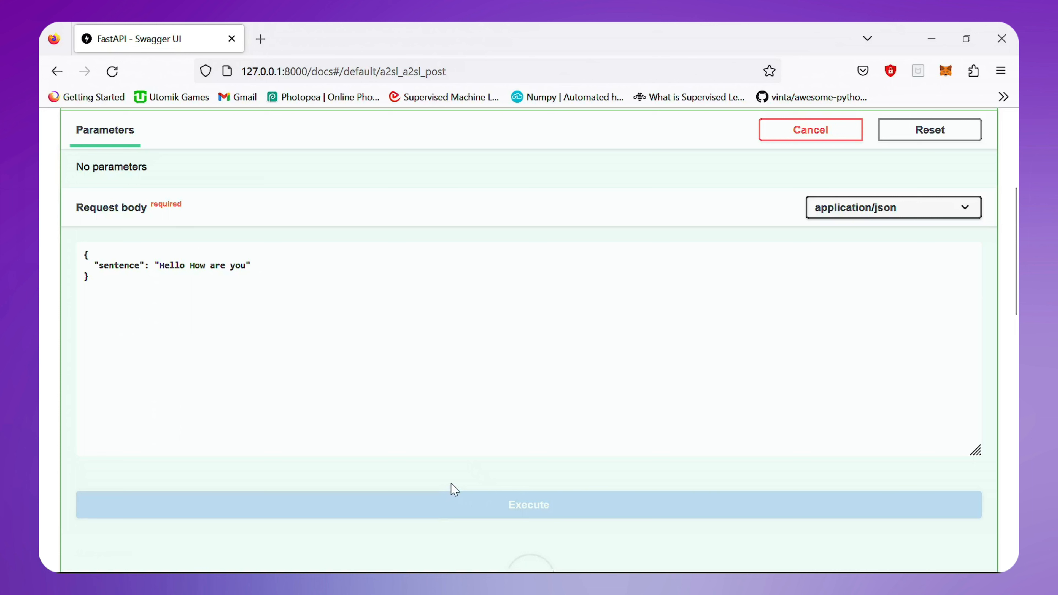
{"action": "mouse_move", "coordinate": [451, 484]}
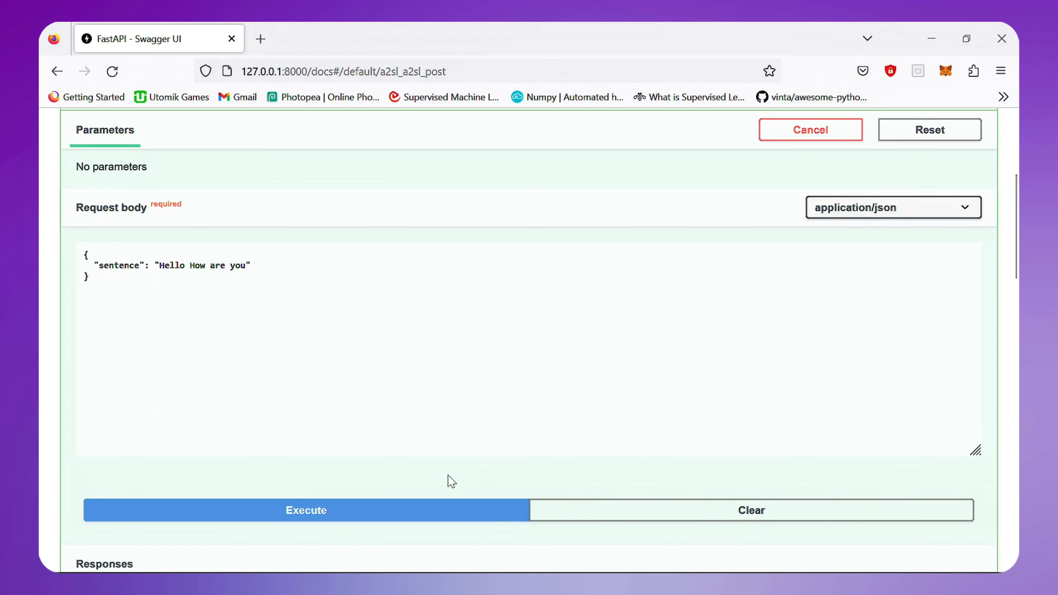
Execute again and view the 200 response body listing "Hello", "How", "You"
{"action": "left_click", "coordinate": [306, 511]}
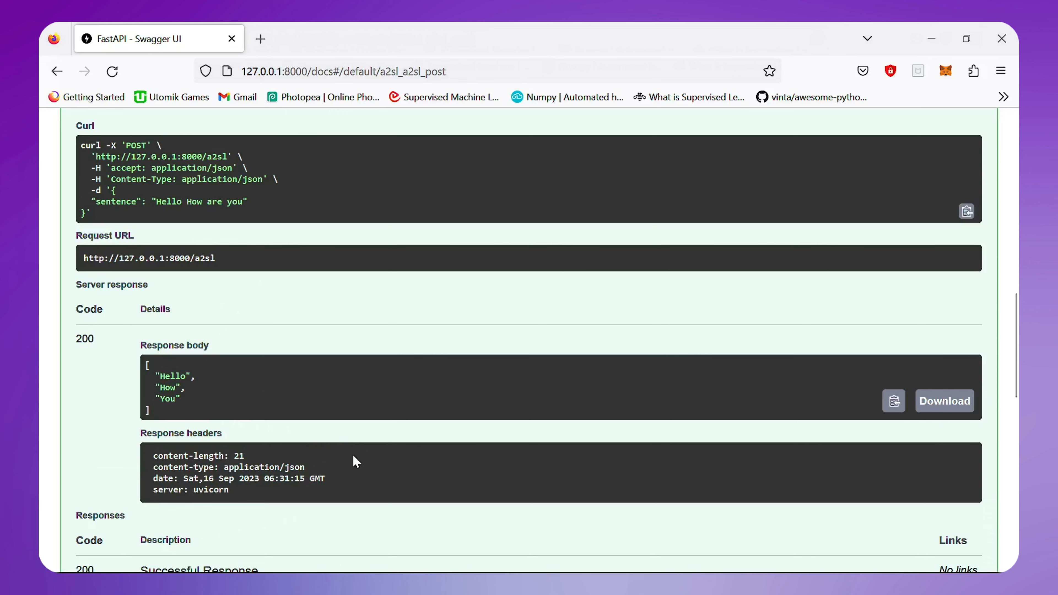
{"action": "scroll", "scroll_direction": "down", "scroll_amount": 3}
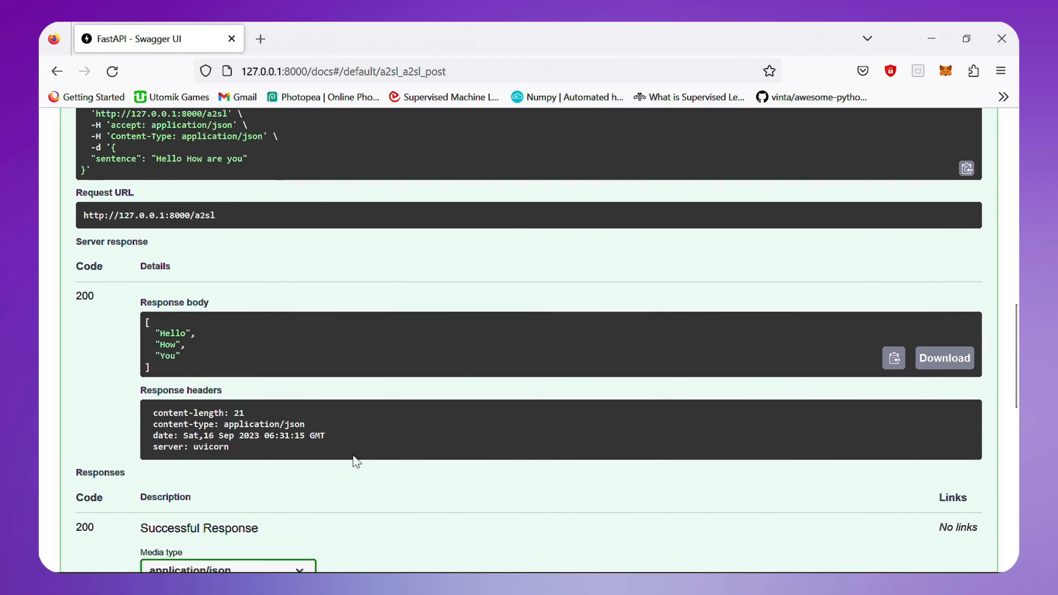
{"action": "scroll", "scroll_direction": "down", "scroll_amount": 3}
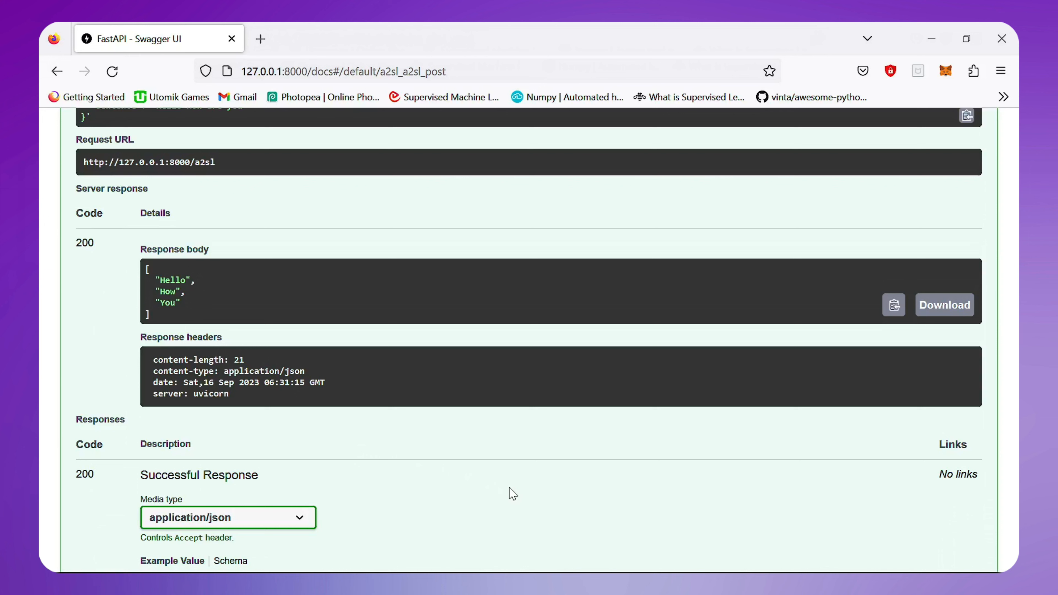
{"action": "mouse_move", "coordinate": [593, 488]}
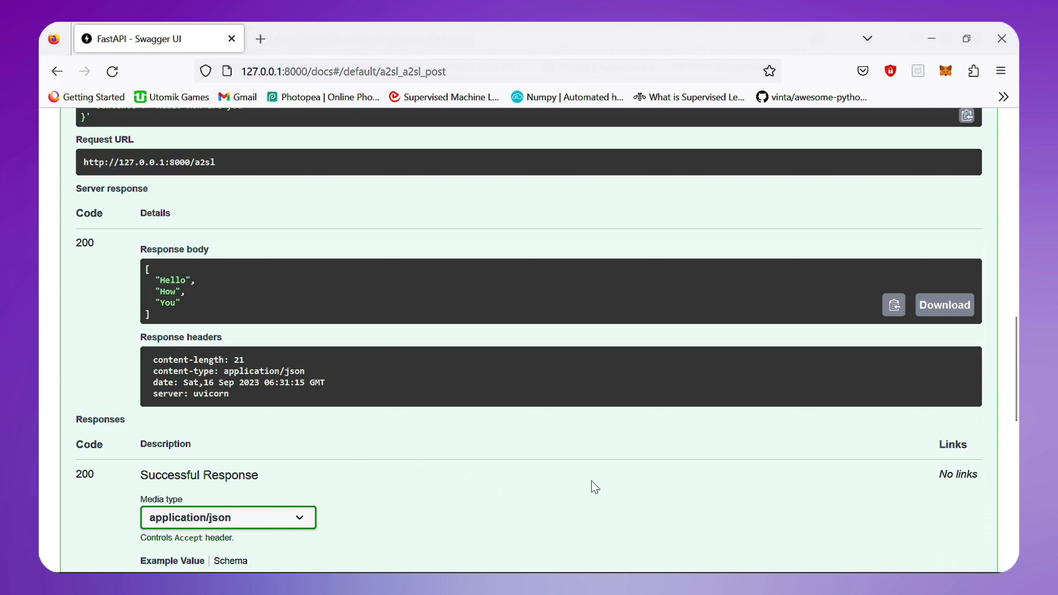